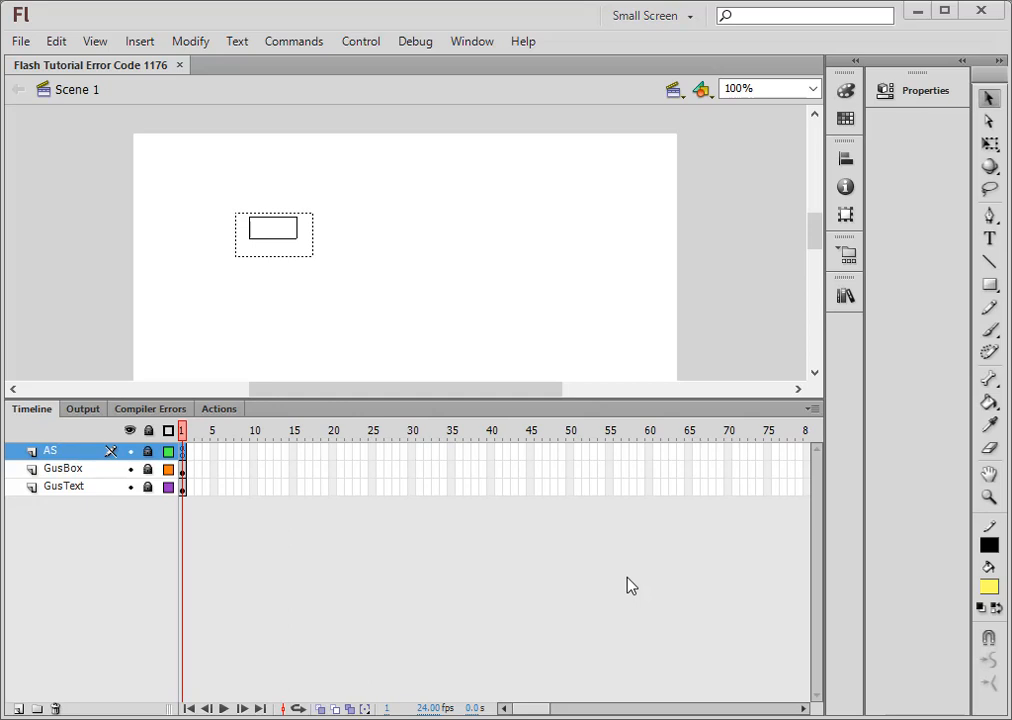
mouse_move(599, 579)
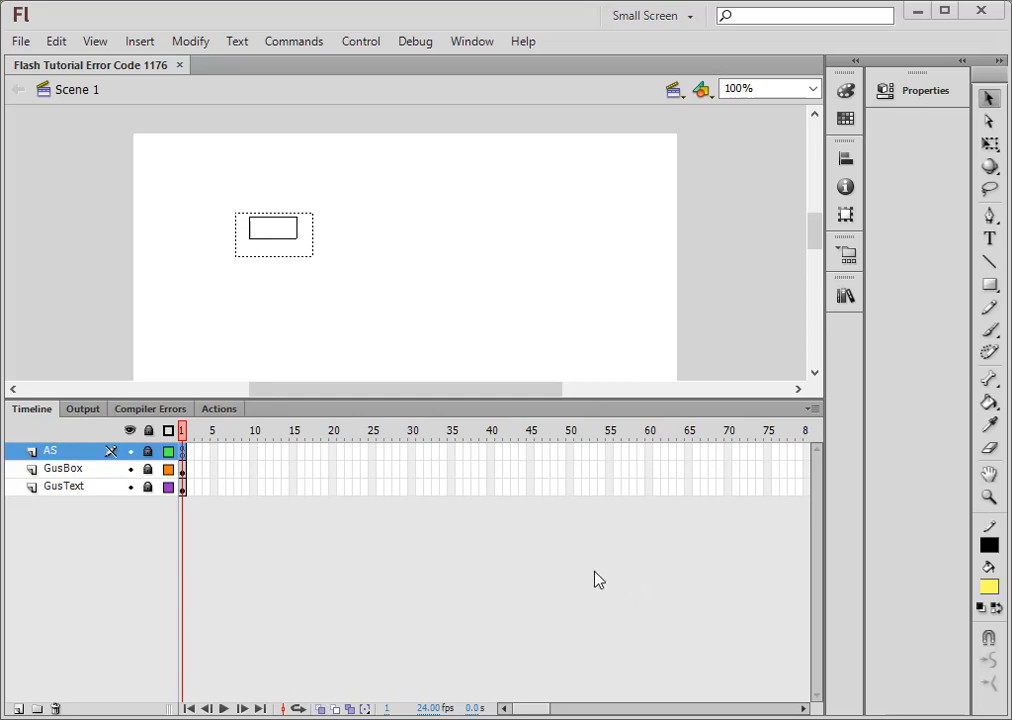
mouse_move(487, 566)
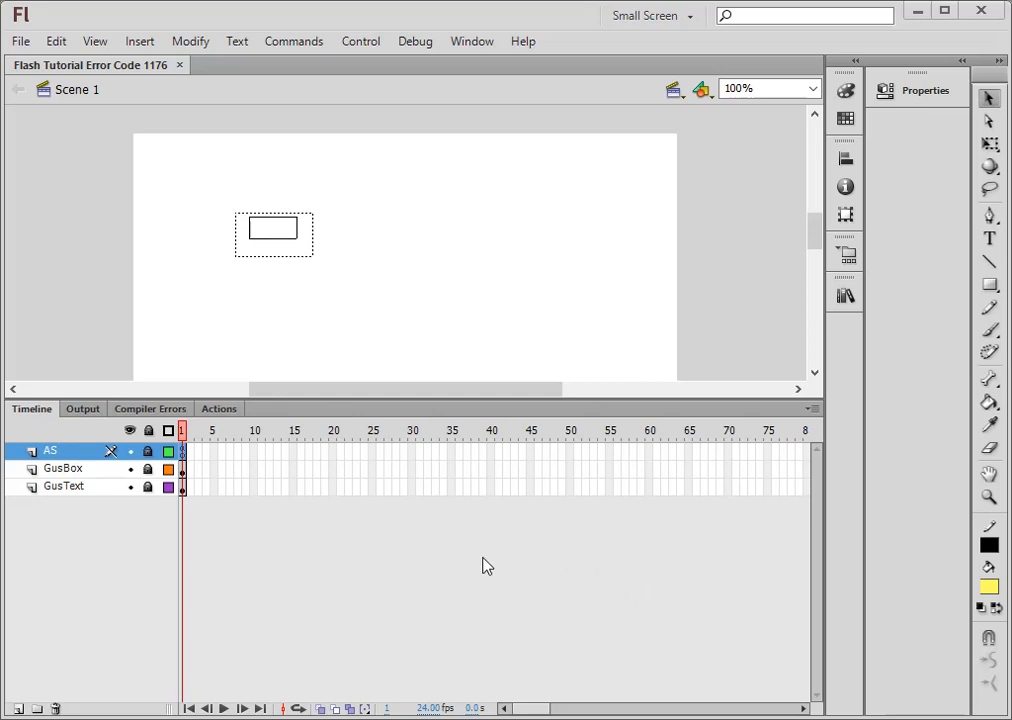
mouse_move(361, 41)
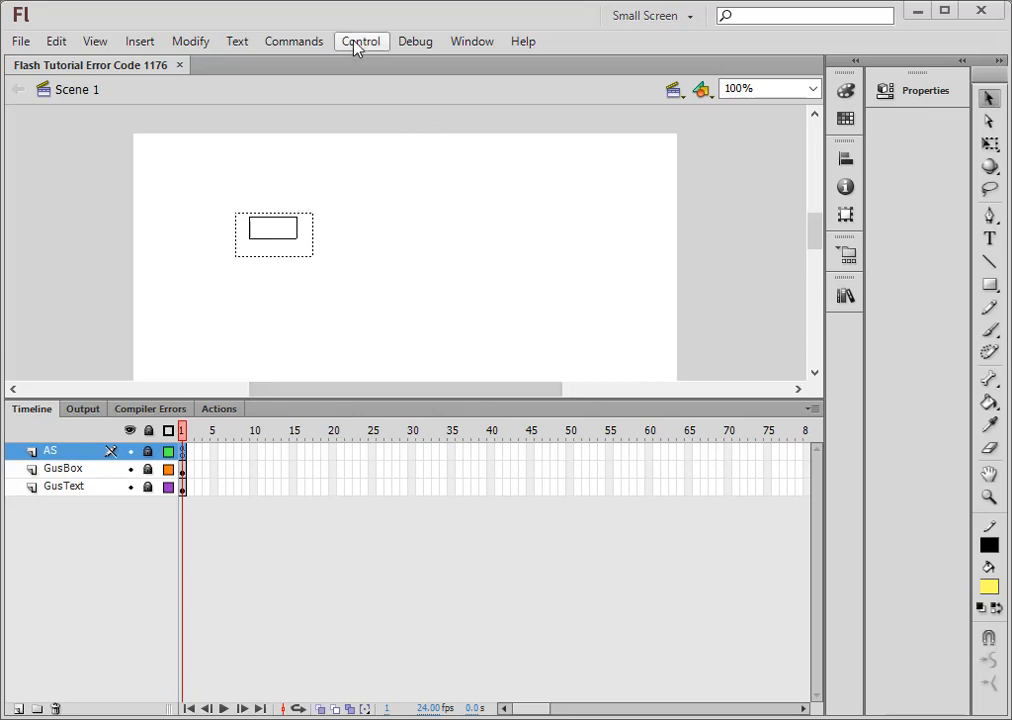
Step: Test the movie via Control > Test Movie, getting compiler error 1176, then close the player
left_click(361, 41)
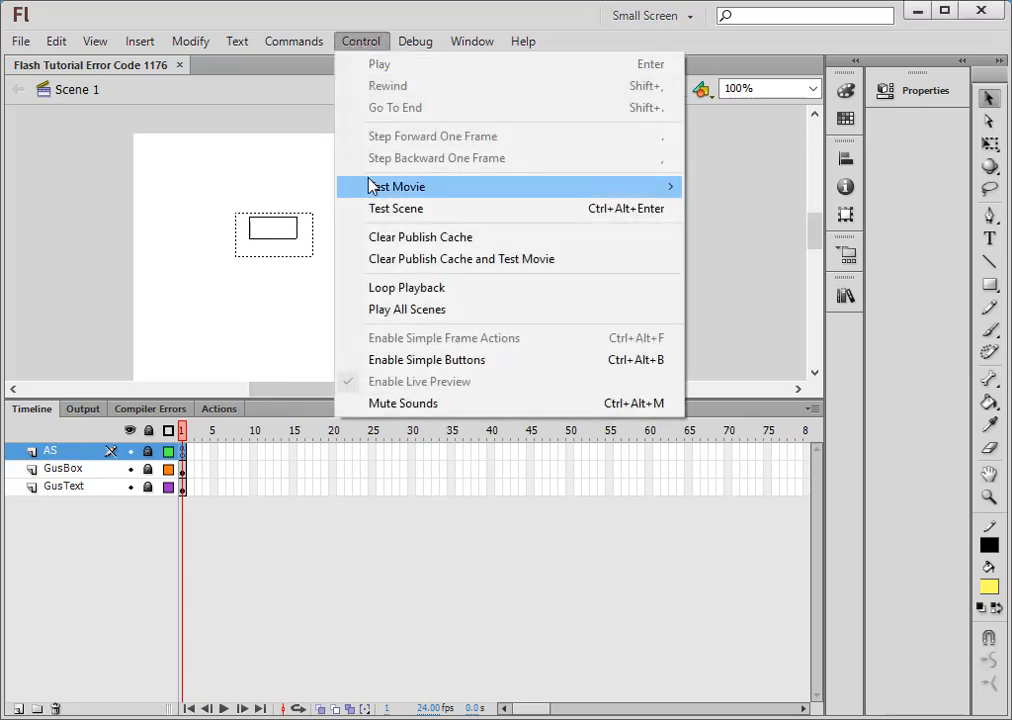
mouse_move(397, 186)
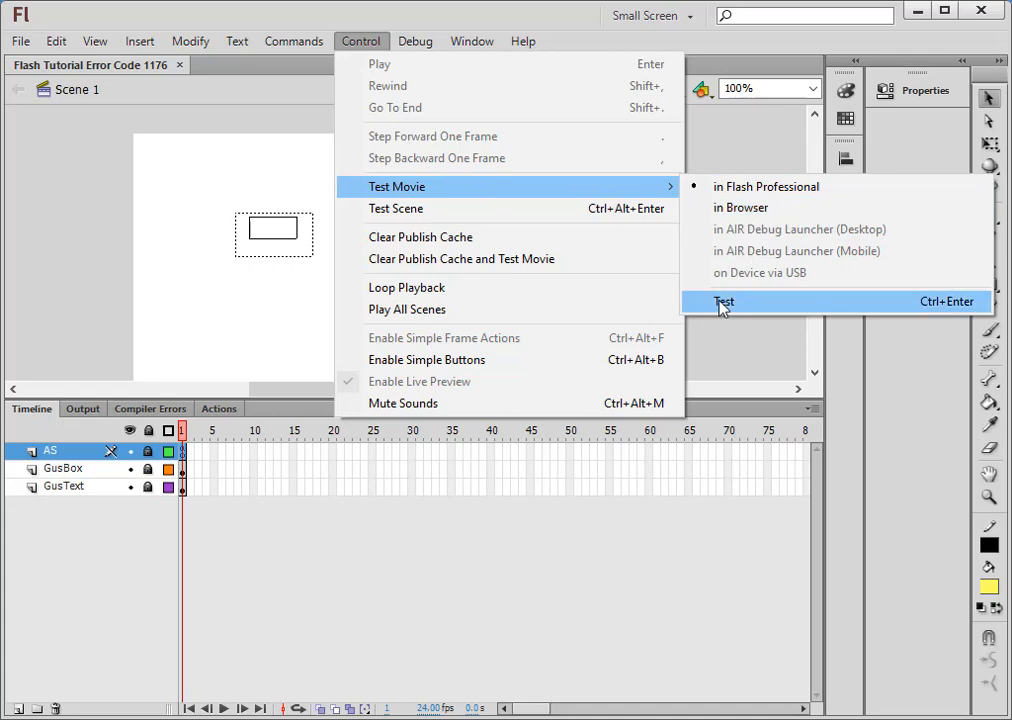
left_click(724, 301)
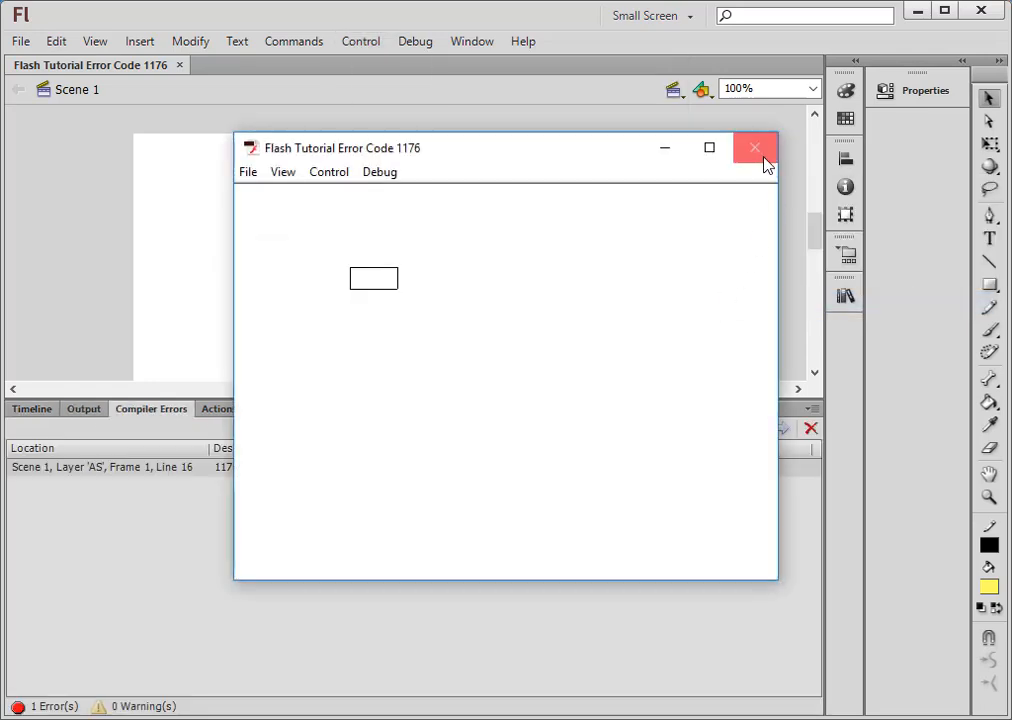
left_click(755, 148)
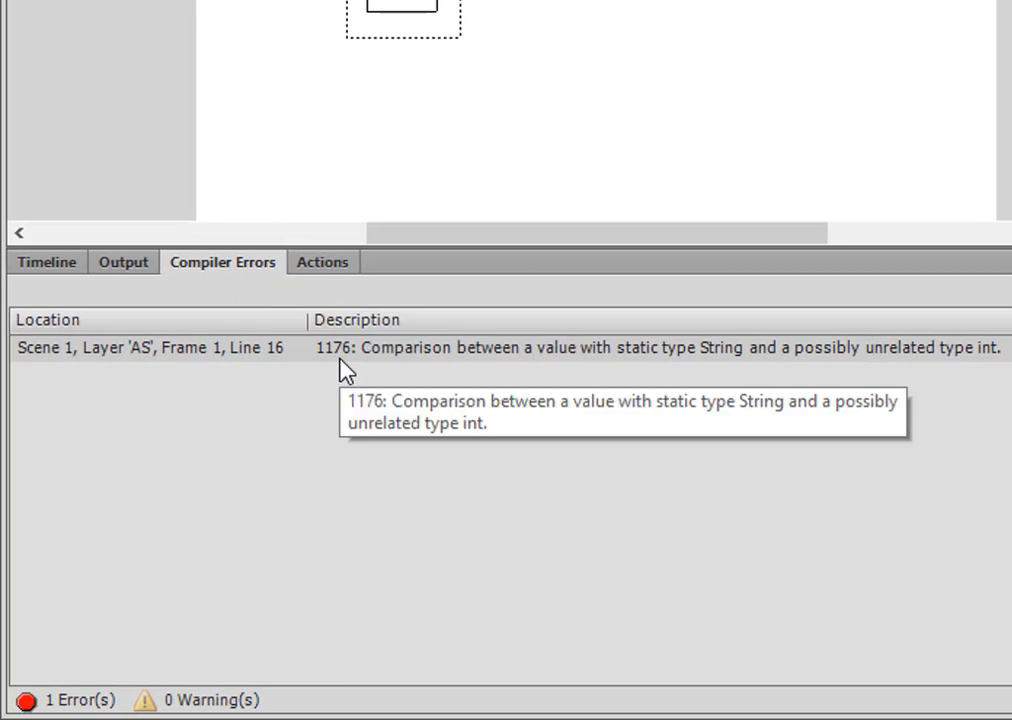
mouse_move(608, 362)
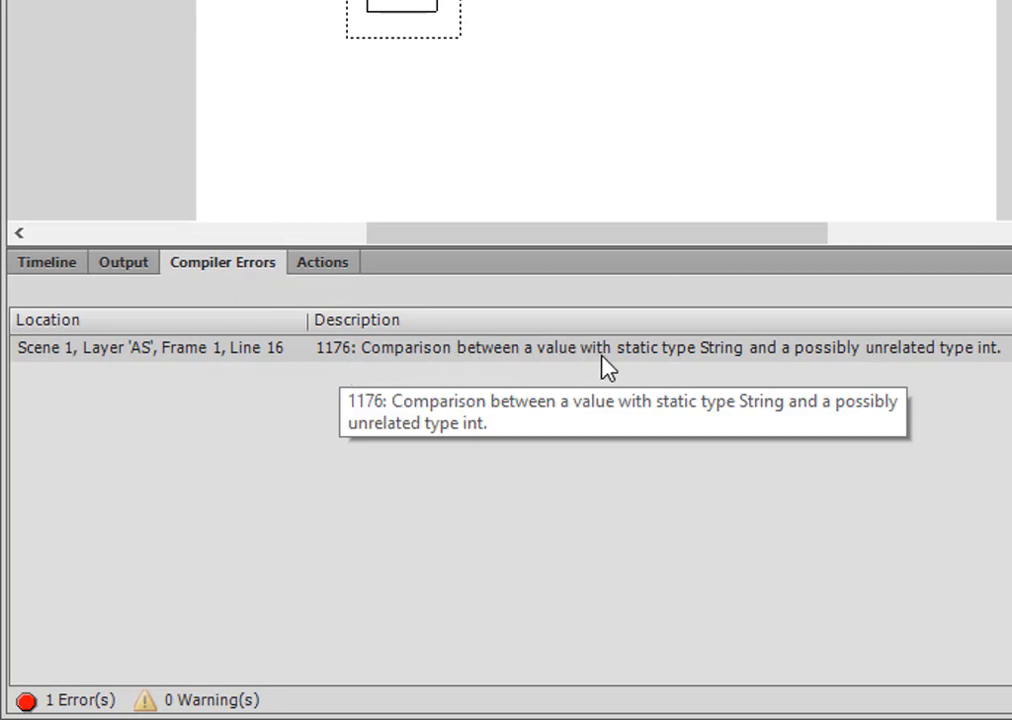
mouse_move(855, 370)
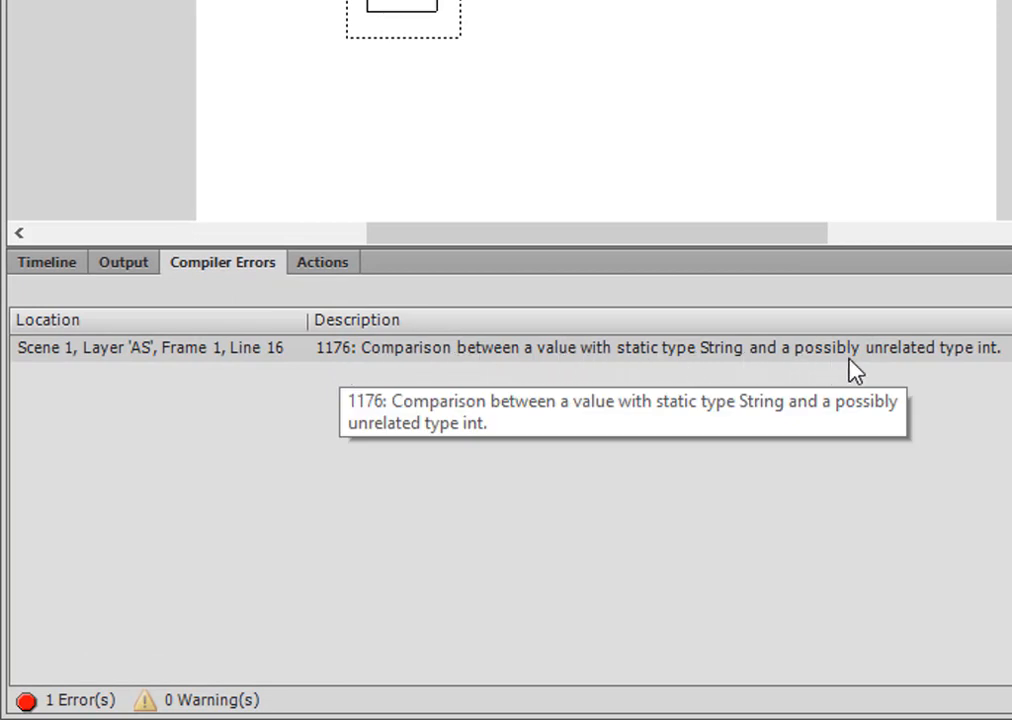
mouse_move(945, 365)
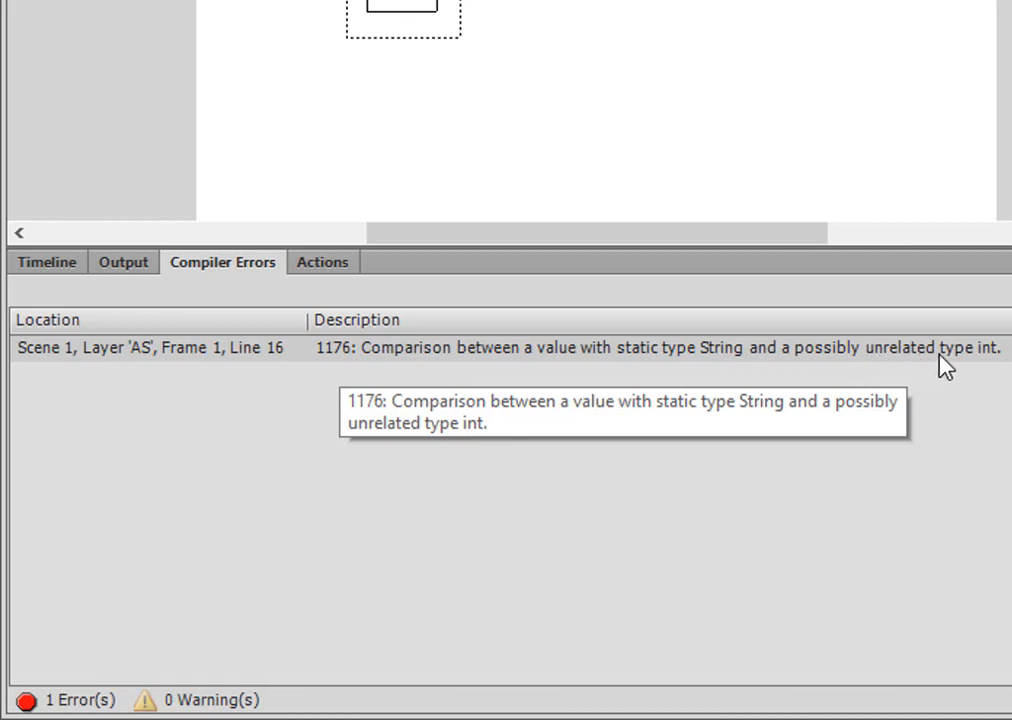
mouse_move(884, 368)
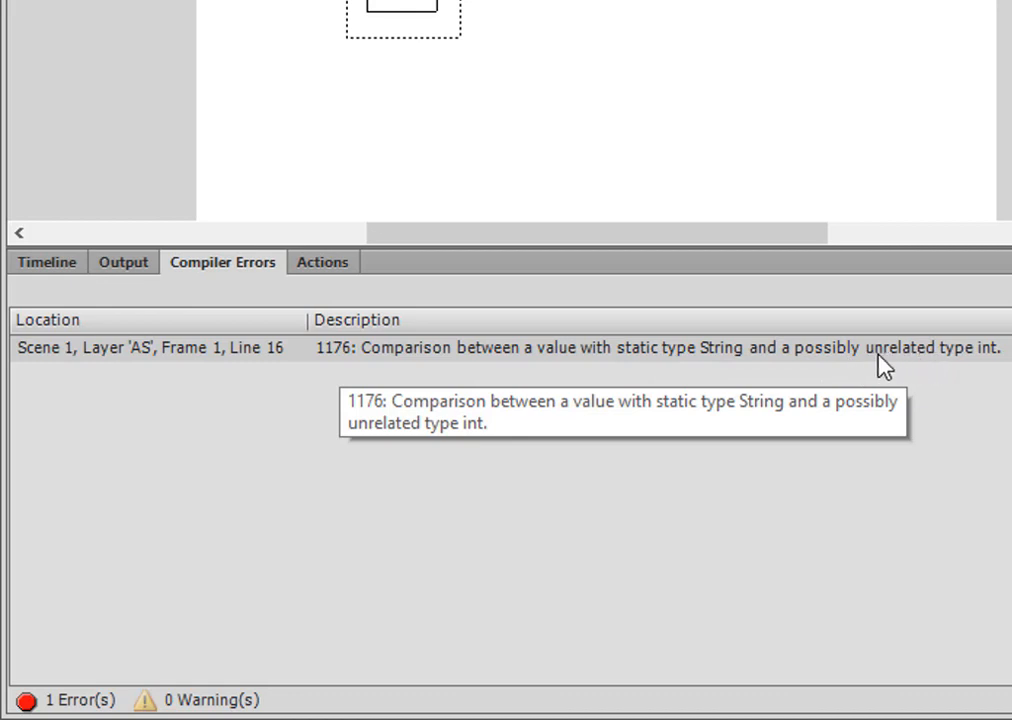
mouse_move(80, 360)
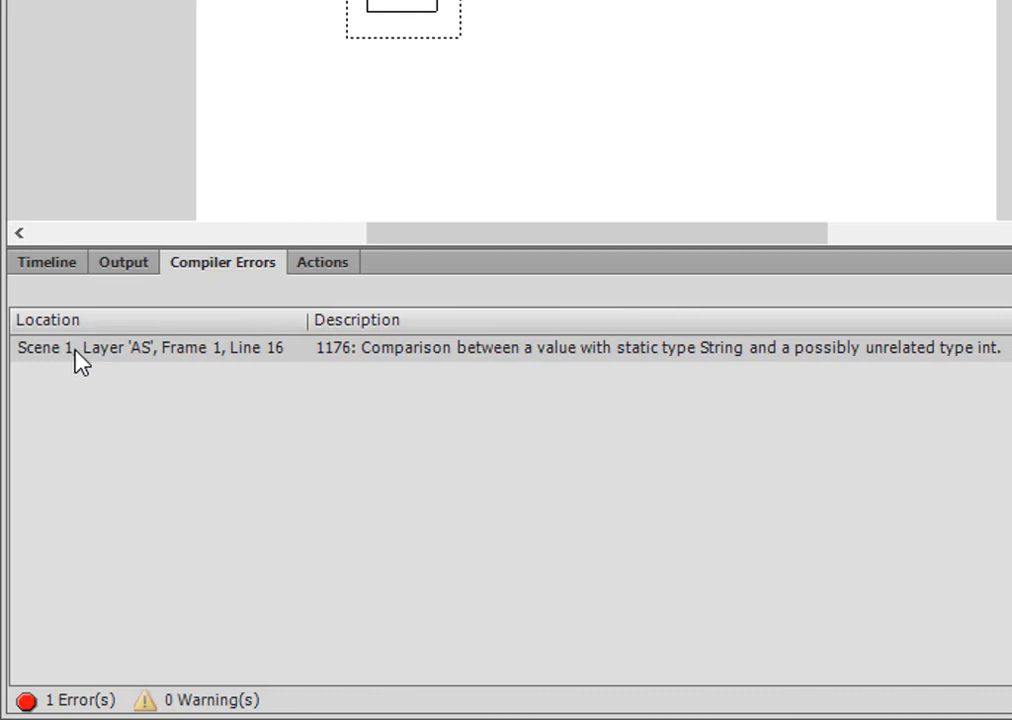
mouse_move(250, 360)
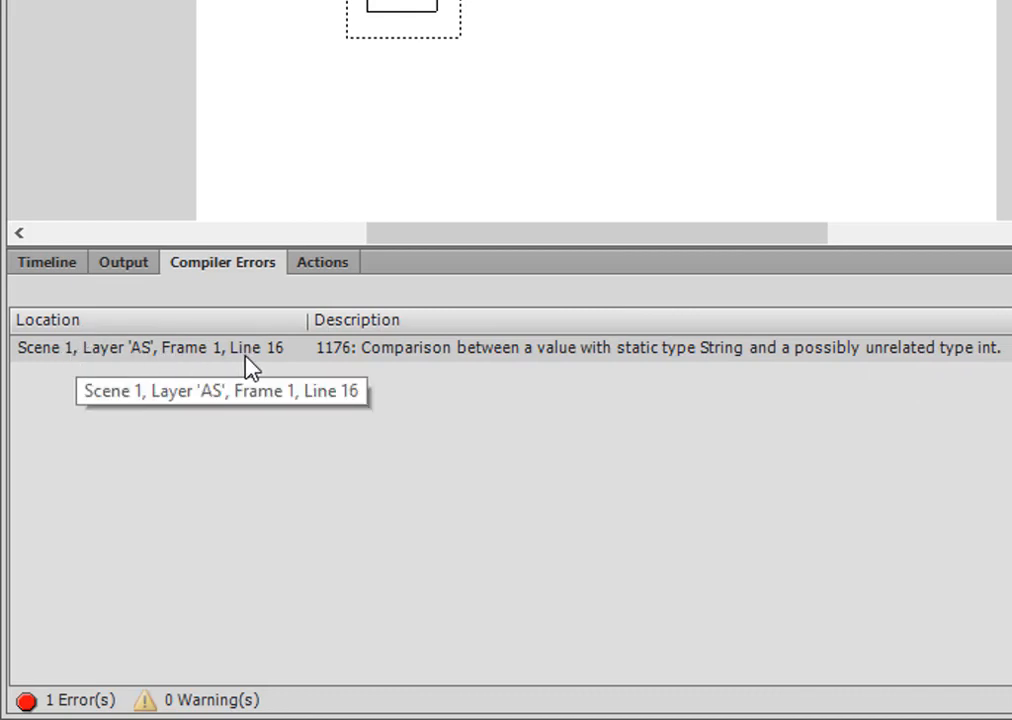
mouse_move(113, 363)
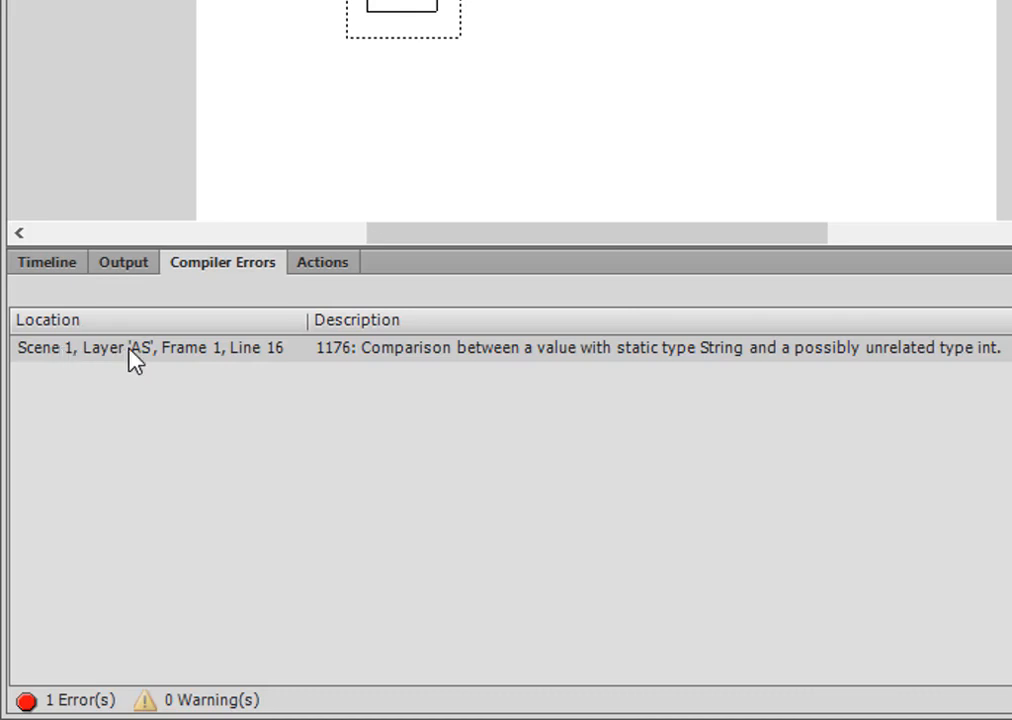
mouse_move(235, 362)
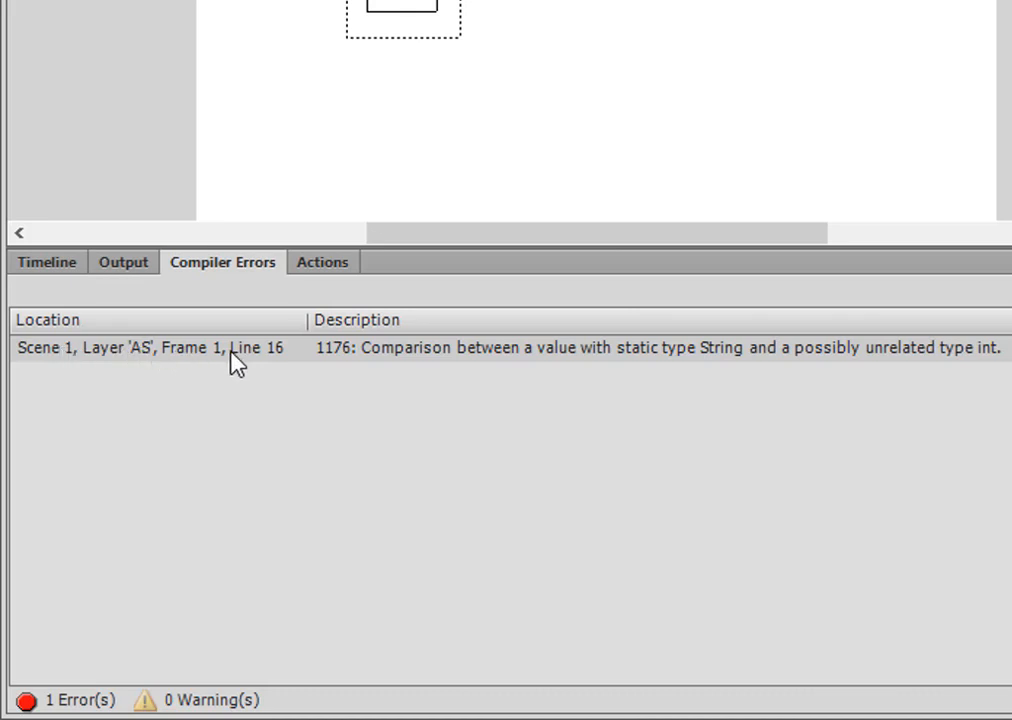
mouse_move(48, 262)
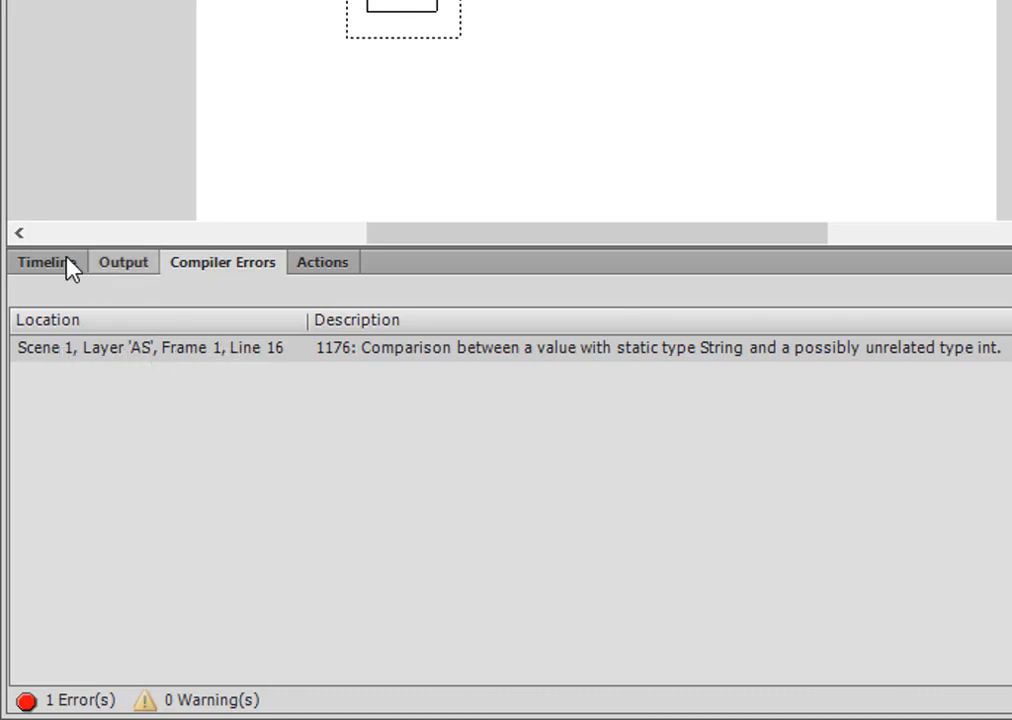
Step: Return to the Timeline and show the Actions code for layer AS at line 16
left_click(46, 261)
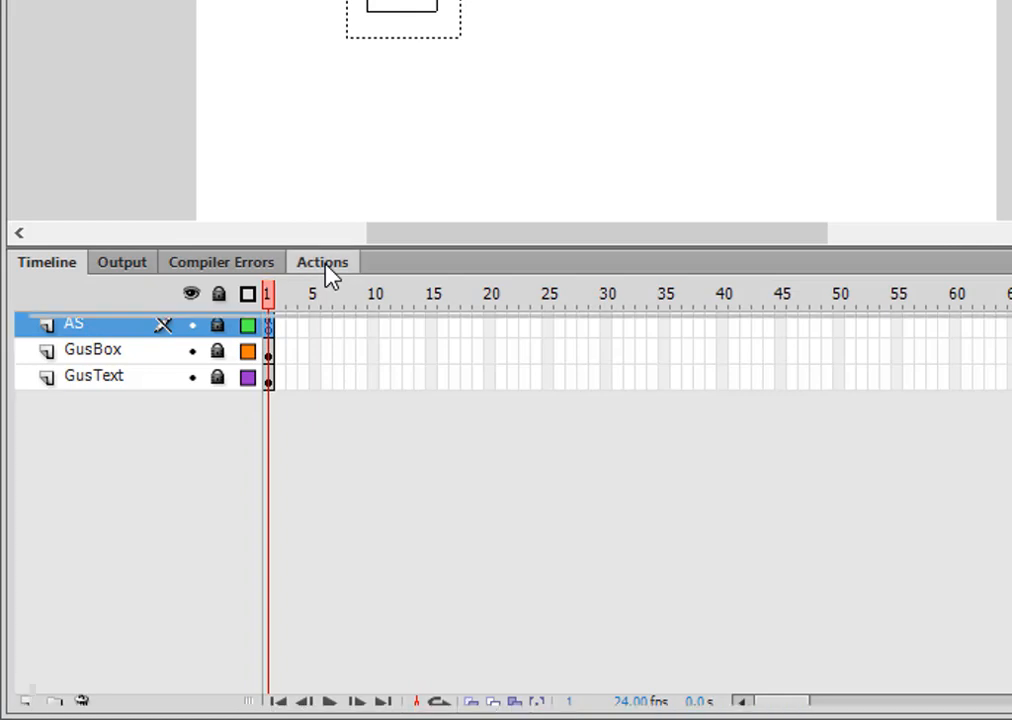
left_click(322, 261)
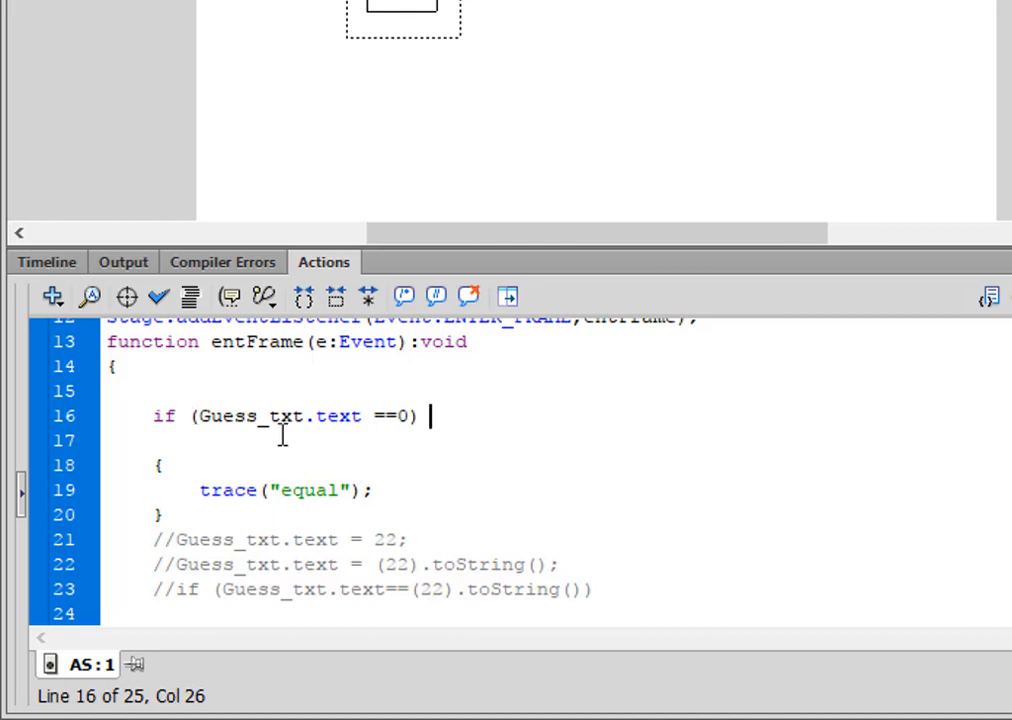
mouse_move(337, 417)
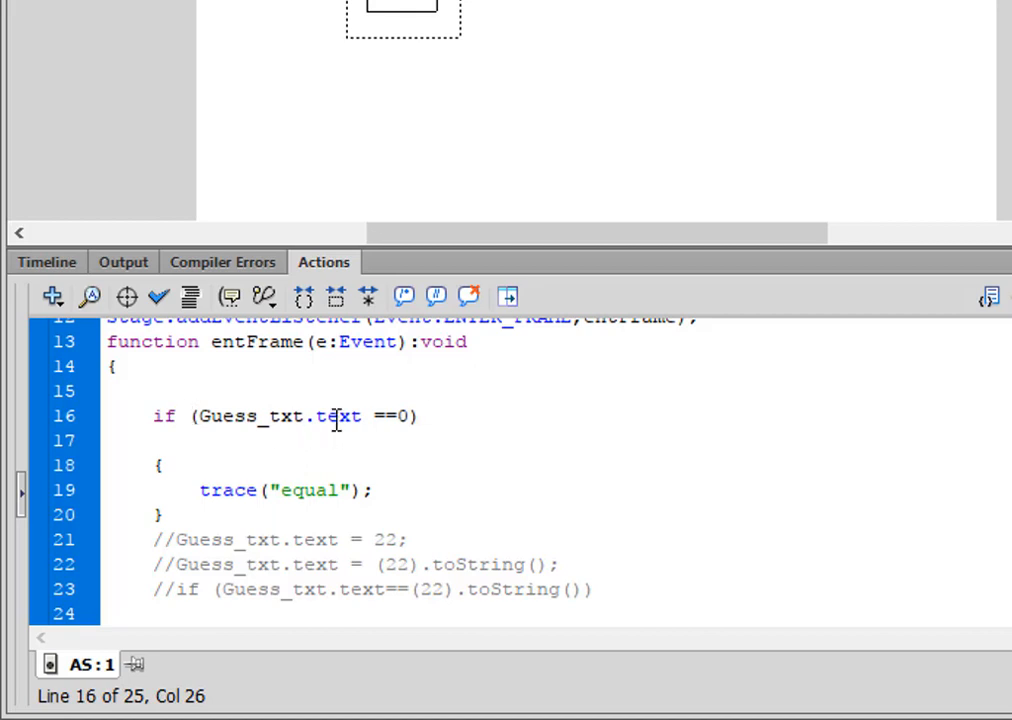
Step: Prefix line 16's if (Guess_txt.text ==0) with // to comment it out
left_click(428, 416)
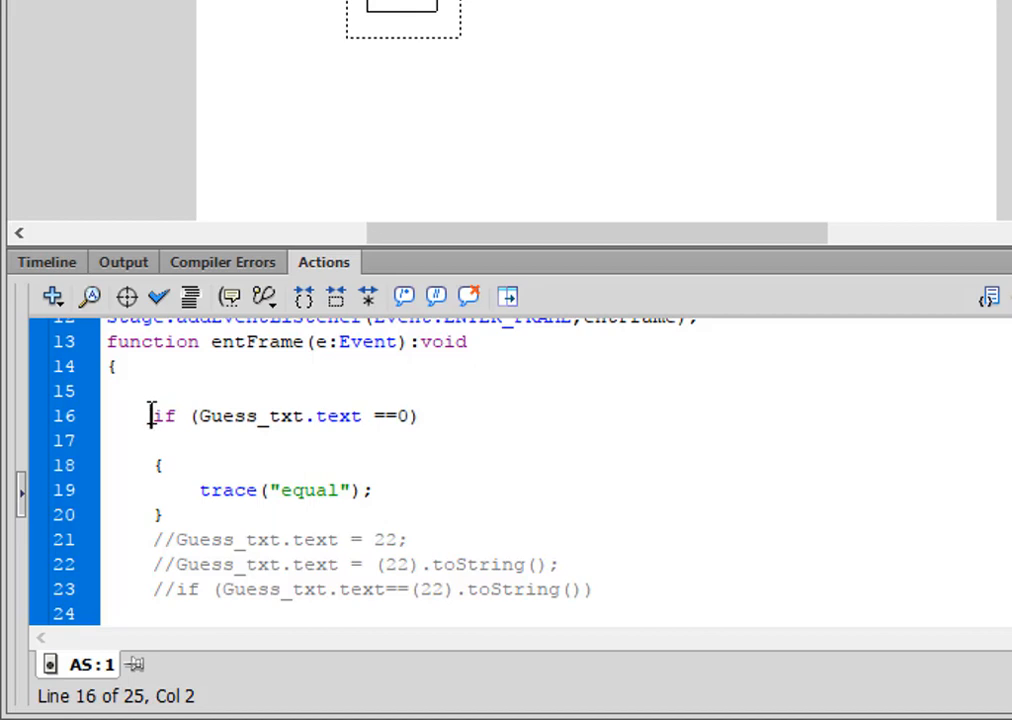
type("//")
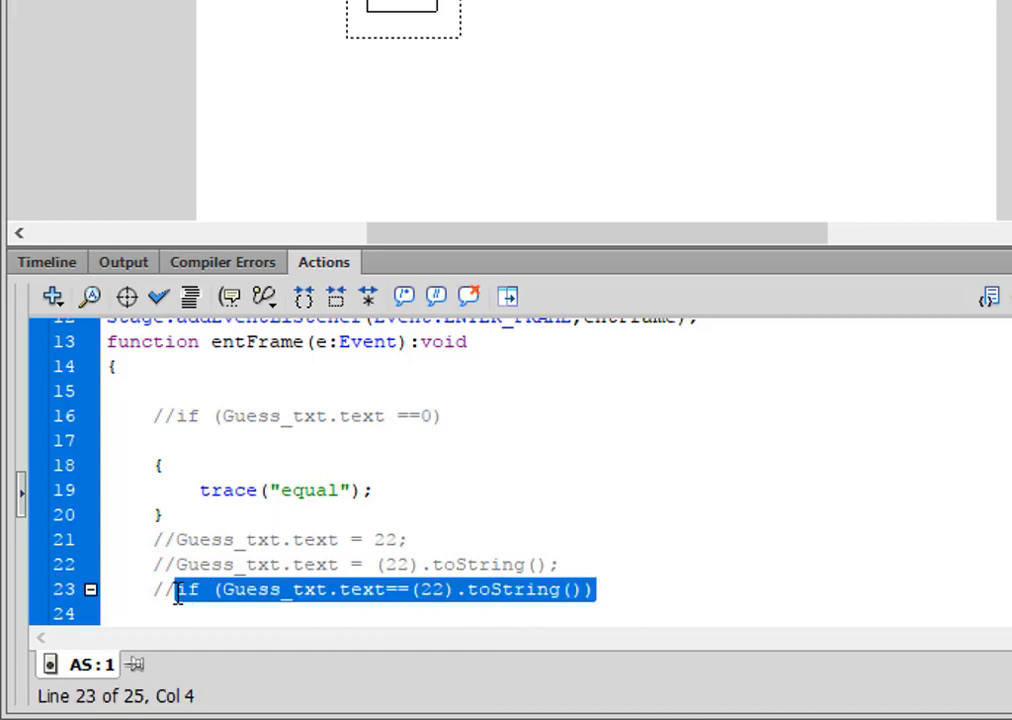
Step: Copy line 23's toString() comparison into active line 17: if (Guess_txt.text==(22).toString())
right_click(380, 589)
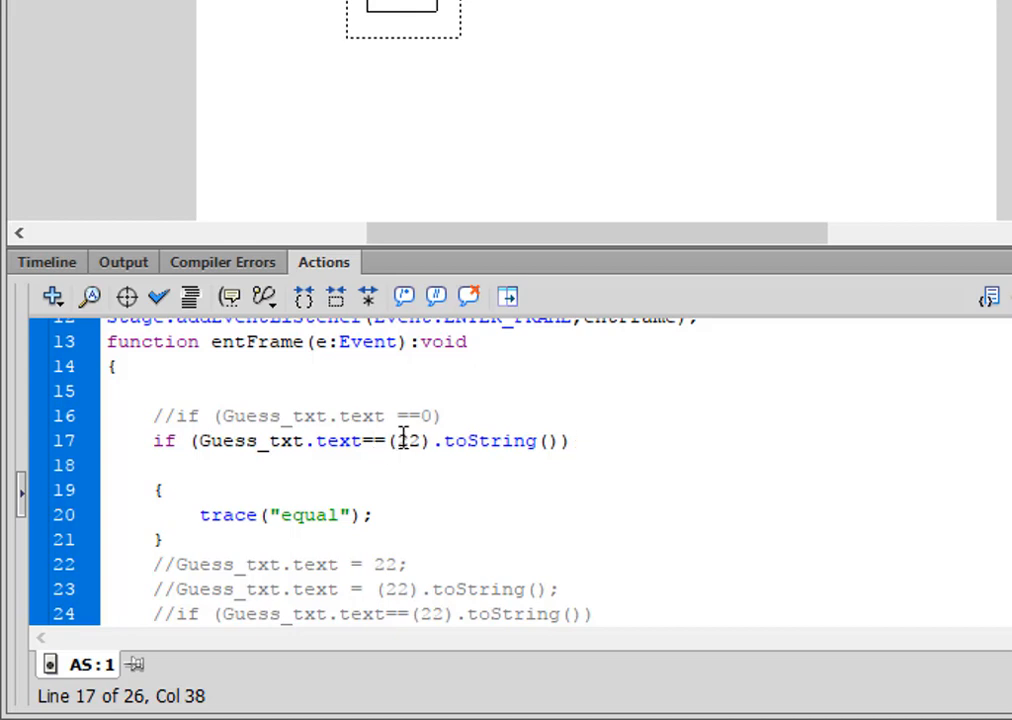
double_click(408, 441)
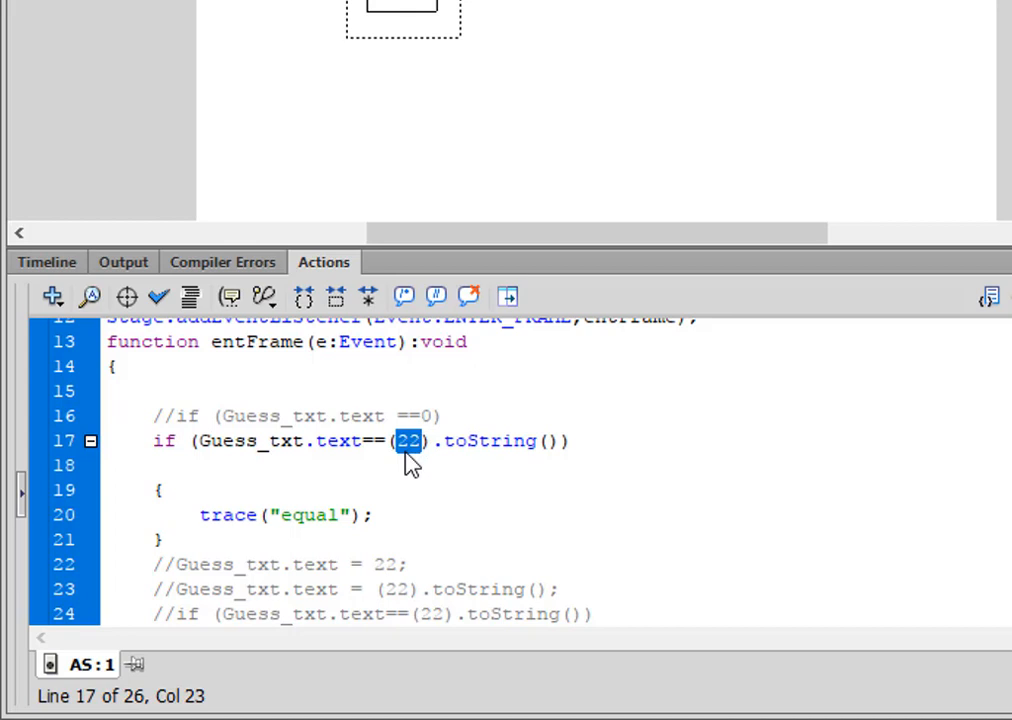
mouse_move(435, 410)
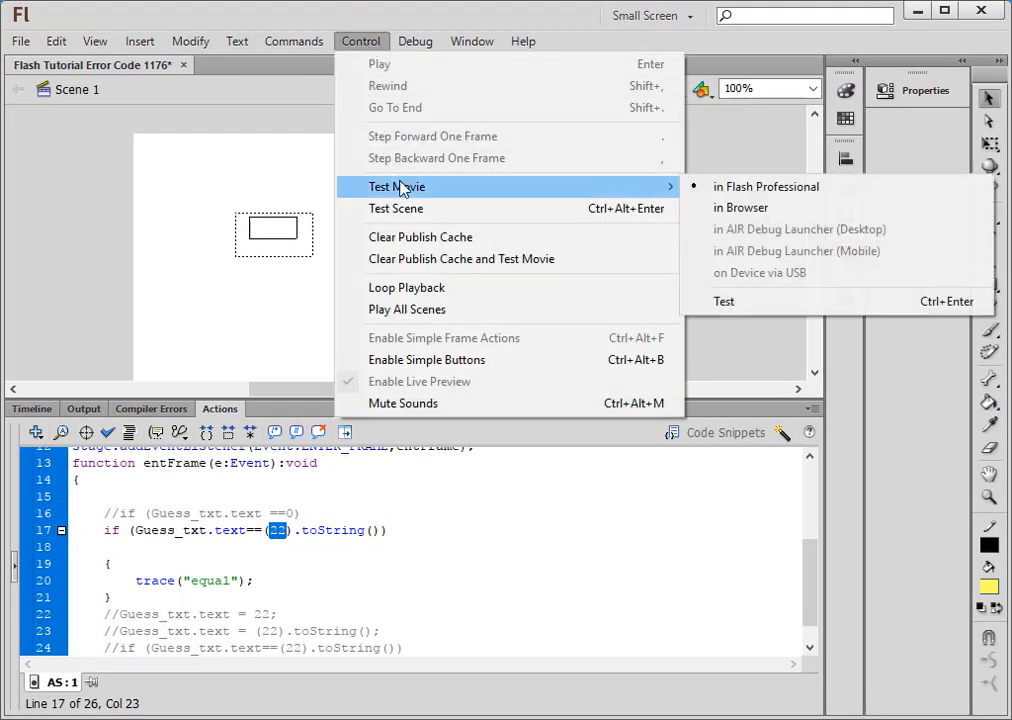
Step: Test the corrected movie, confirm it traces 'equal' without errors, and close the player
left_click(765, 186)
type("22")
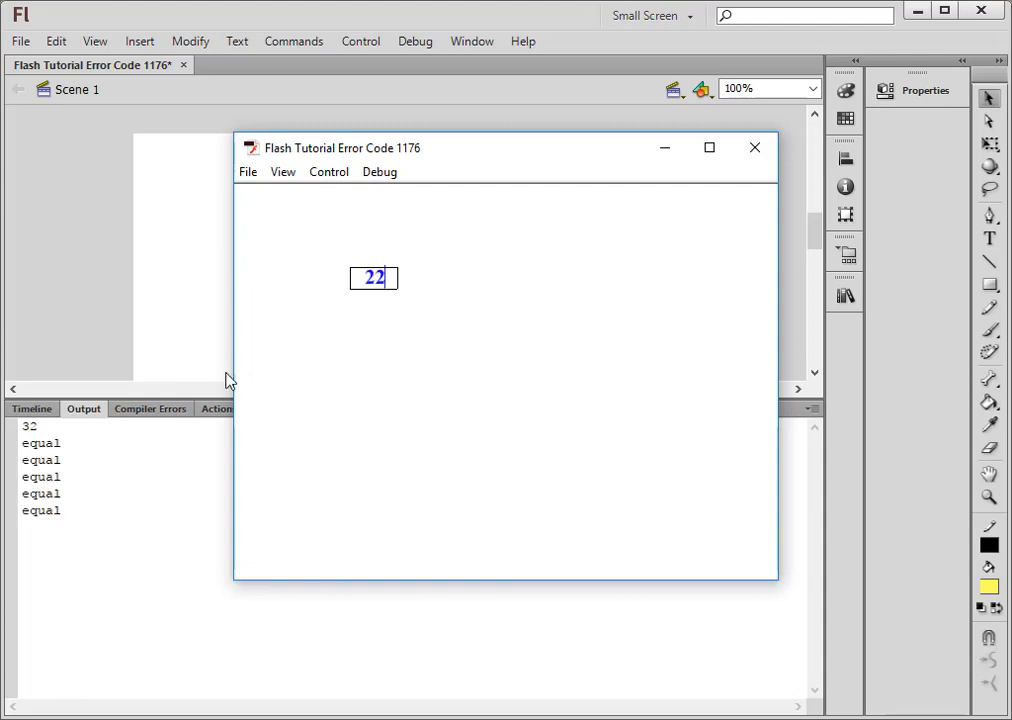
mouse_move(753, 148)
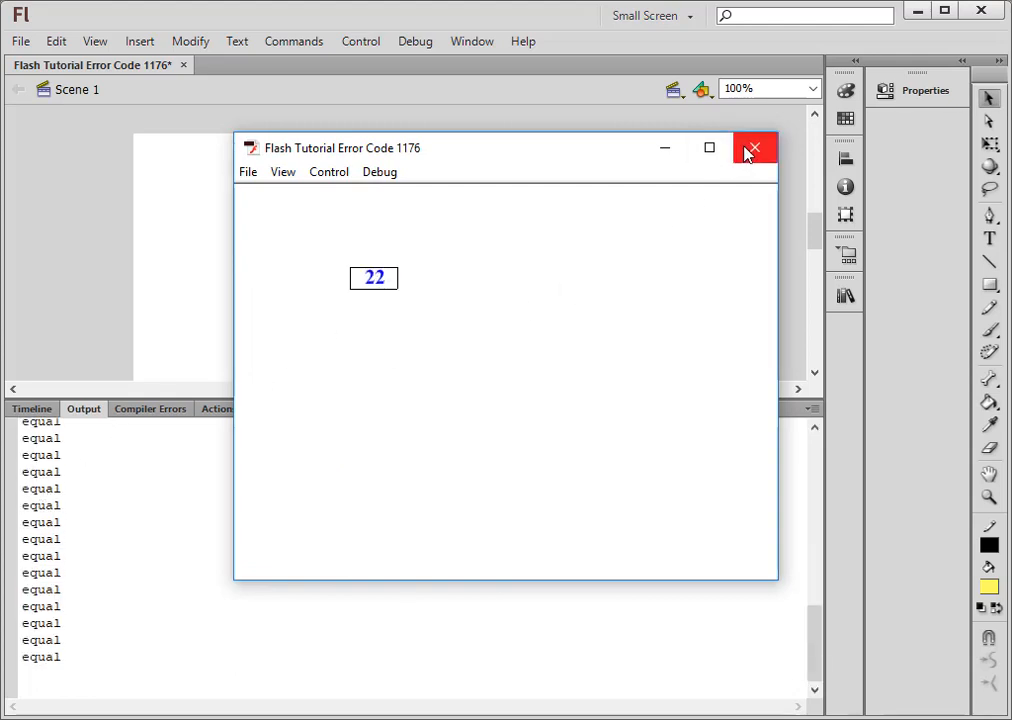
left_click(754, 148)
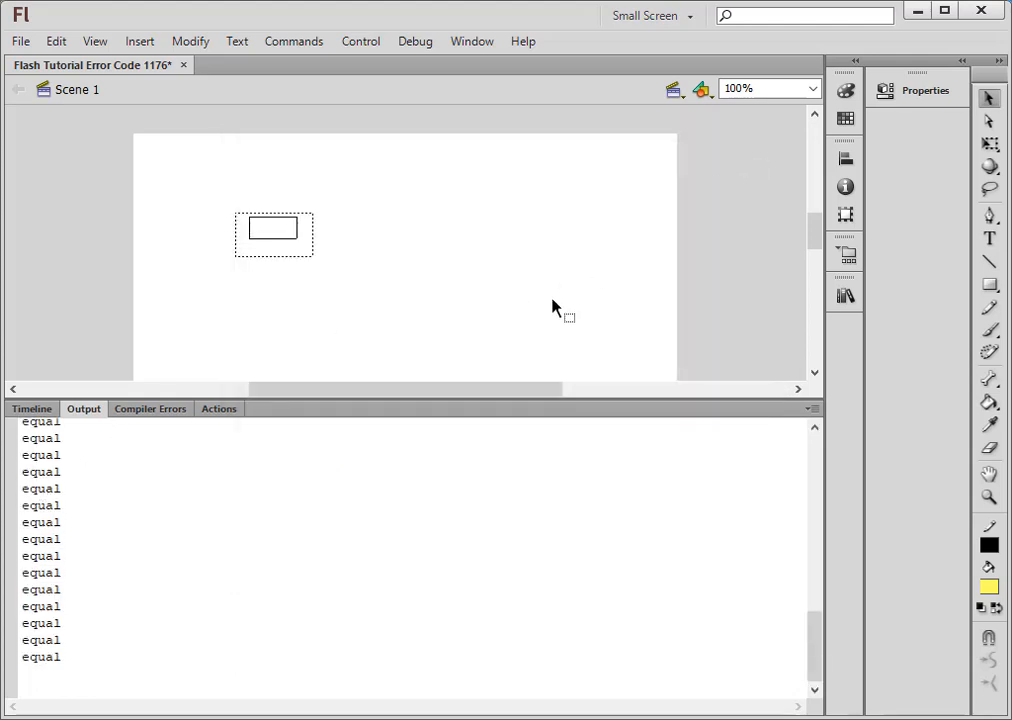